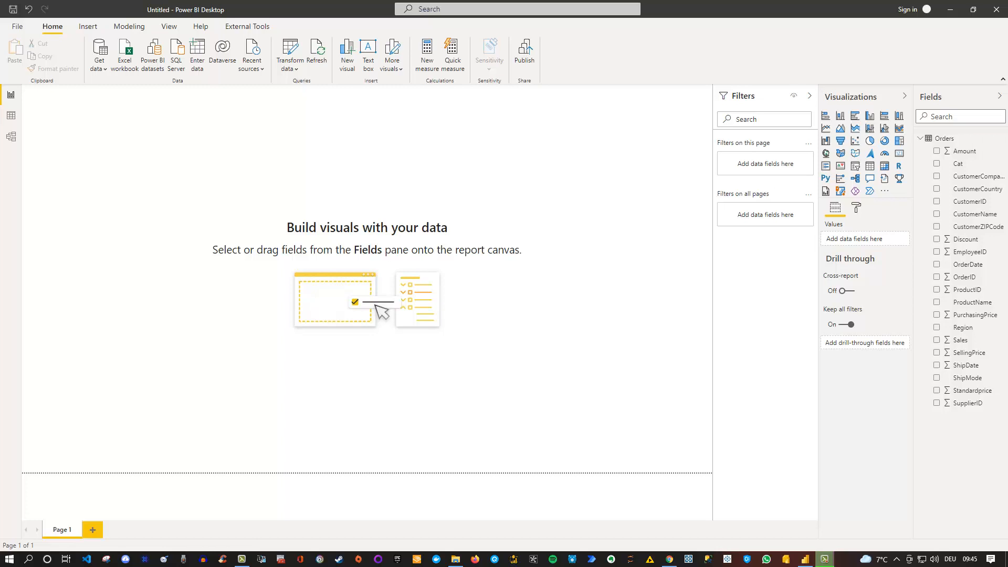
# Step: Collapse the Orders table's field list in the Fields pane
pyautogui.click(920, 138)
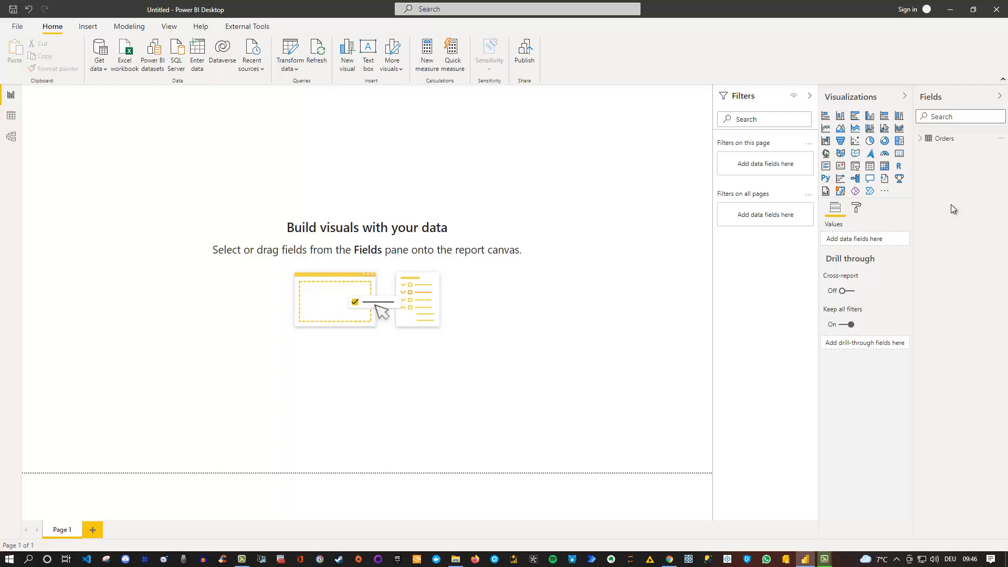
pyautogui.moveTo(943, 149)
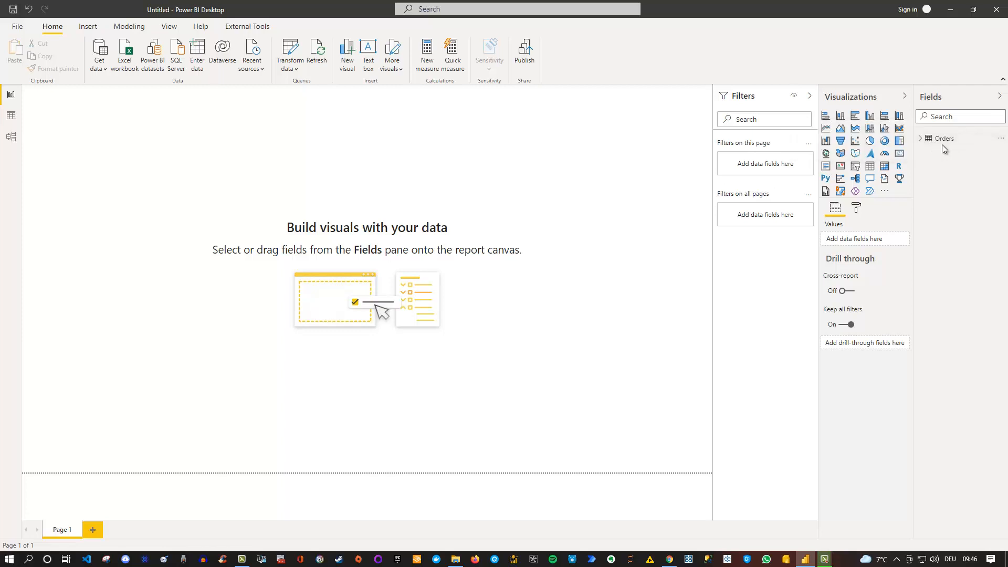
# Step: Start a new calculated table named Datestbl from the Table tools ribbon
pyautogui.click(128, 27)
pyautogui.write('Datestbl =')
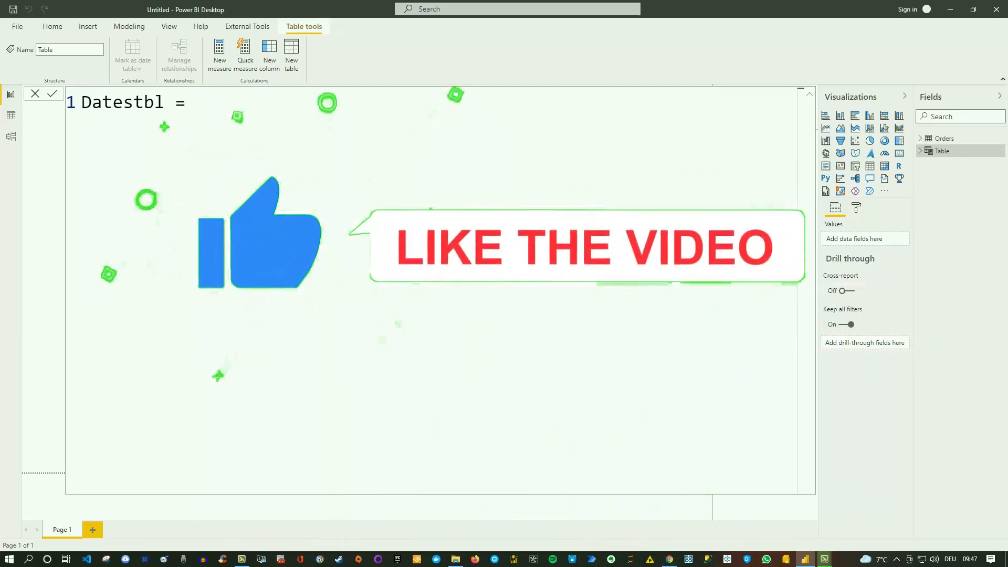
# Step: Define Datestbl = CALENDARAUTO() and confirm the formula
pyautogui.click(8, 136)
pyautogui.write(' CALENDARAUTO()')
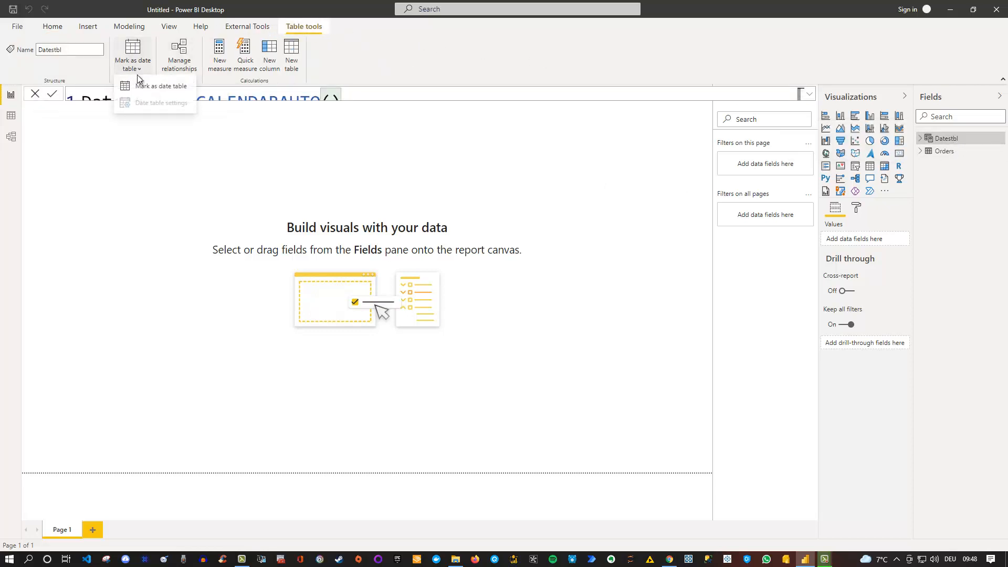
# Step: Mark Datestbl as a date table using its Date column
pyautogui.click(164, 86)
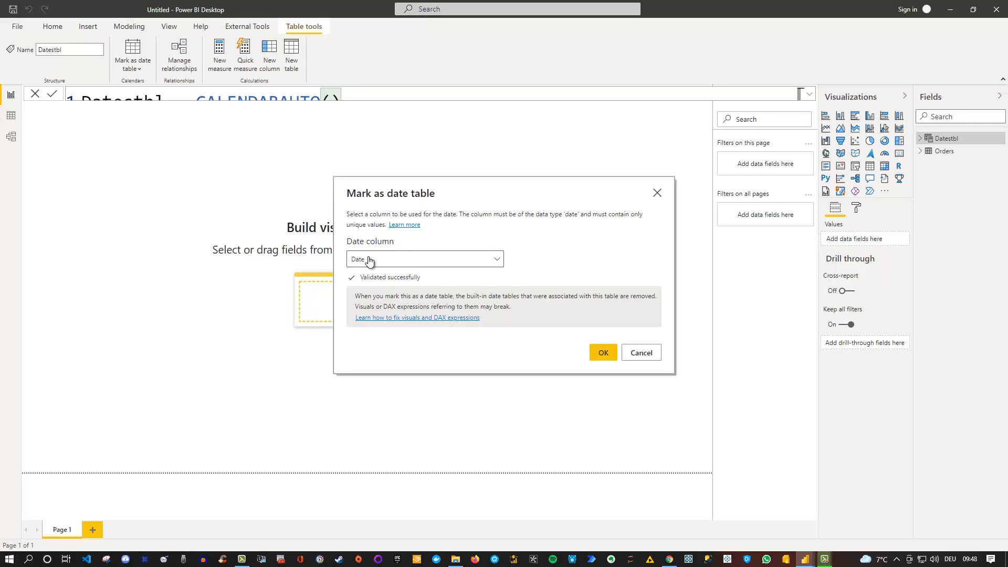
pyautogui.click(602, 352)
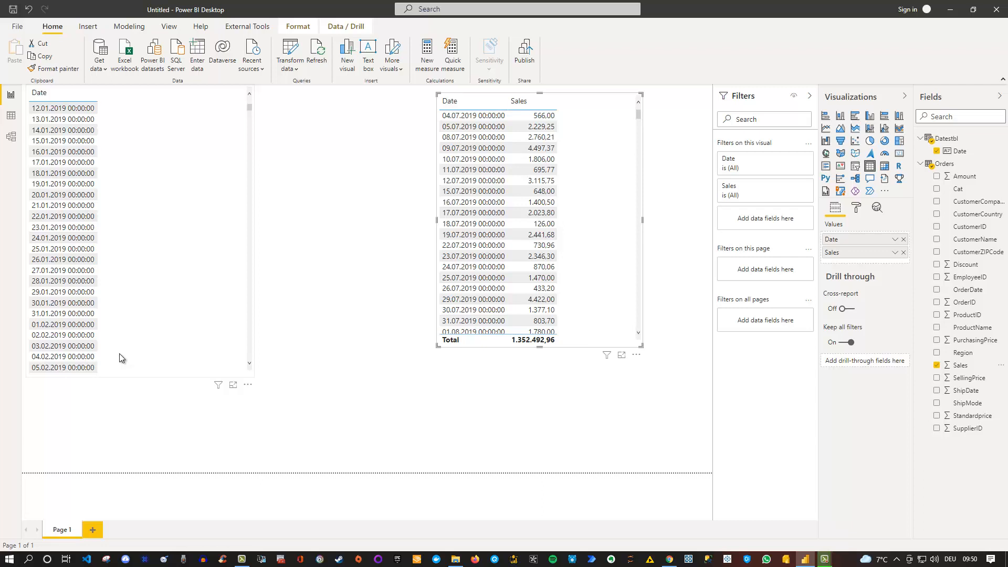
pyautogui.moveTo(224, 207)
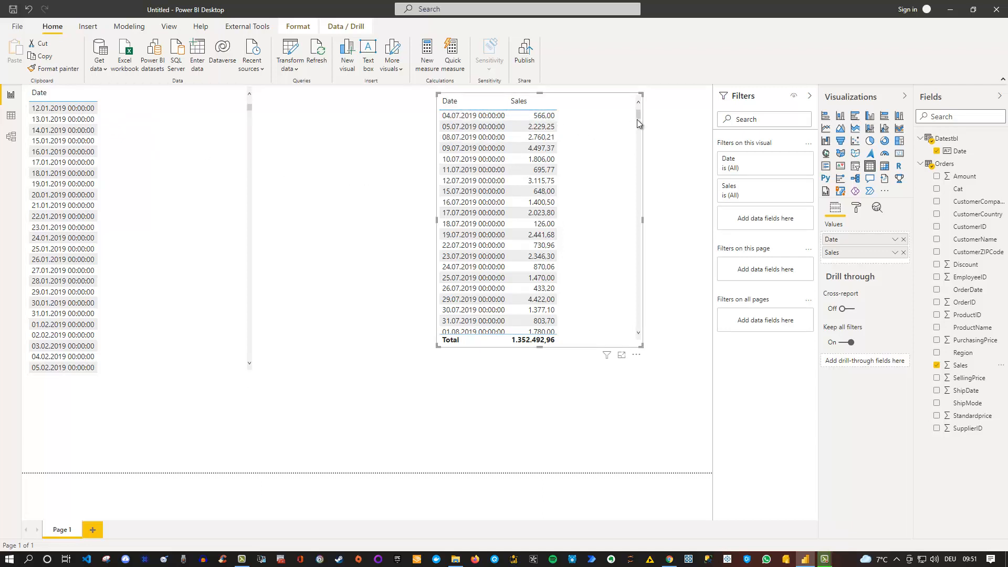
pyautogui.scroll(-3)
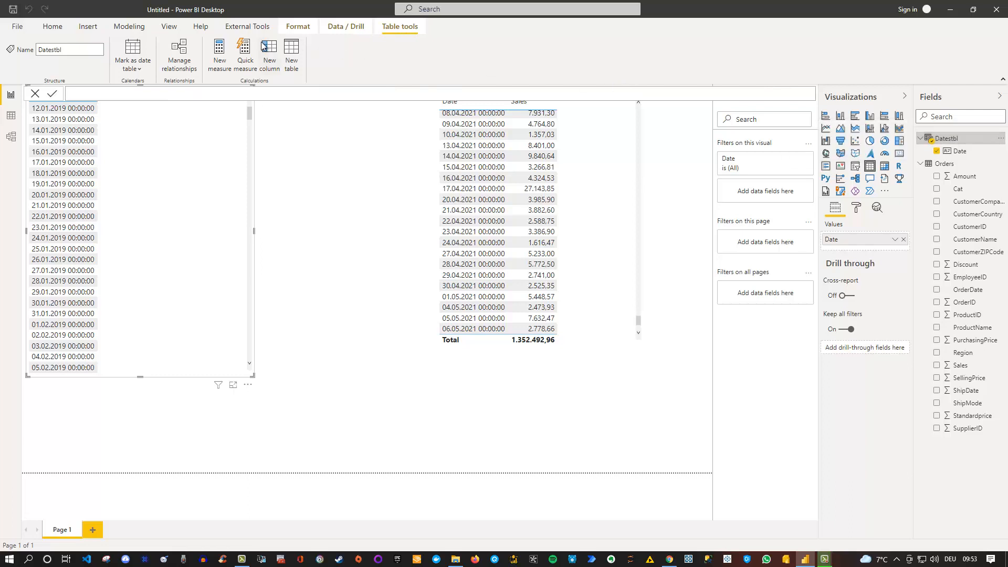
# Step: Add column INCLUDED = IF(Datestbl[Date]>=MIN(Orders[OrderDate]) && to Datestbl, still unfinished
pyautogui.click(269, 53)
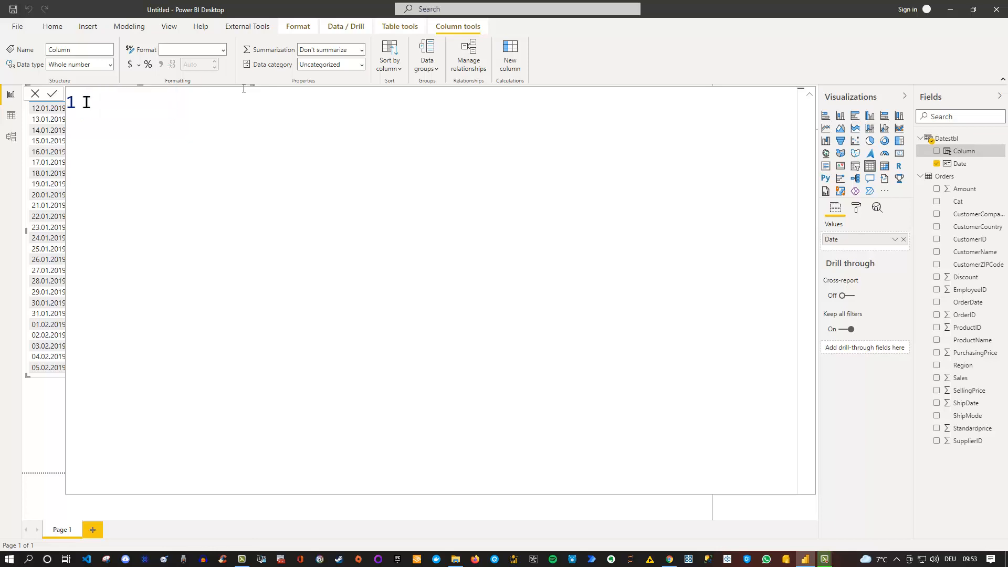
pyautogui.write('INCLUDED =')
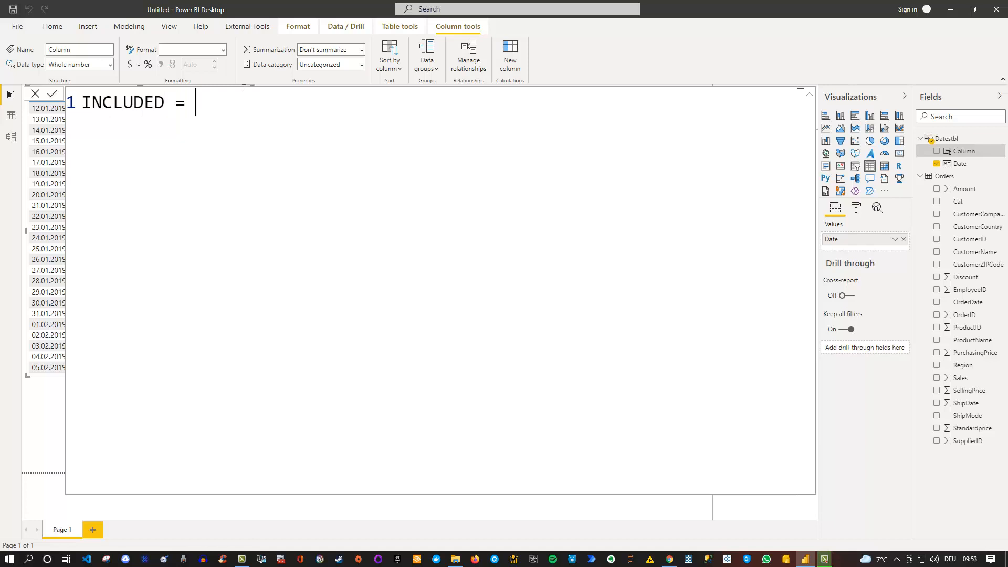
pyautogui.write('IF(Datestbl[Date]>=MIN(Orders[OrderDate]) &&')
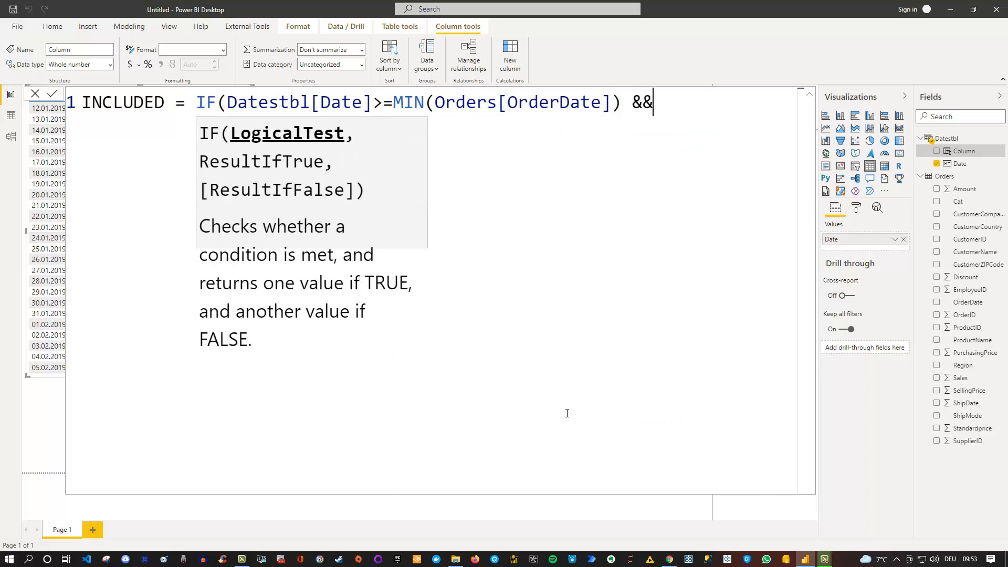